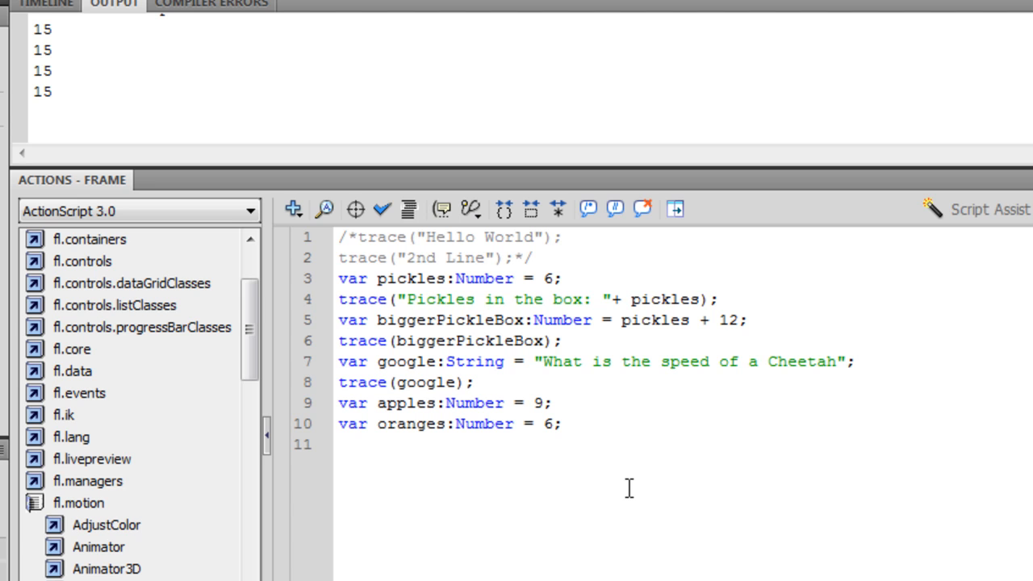
mouse_move(580, 477)
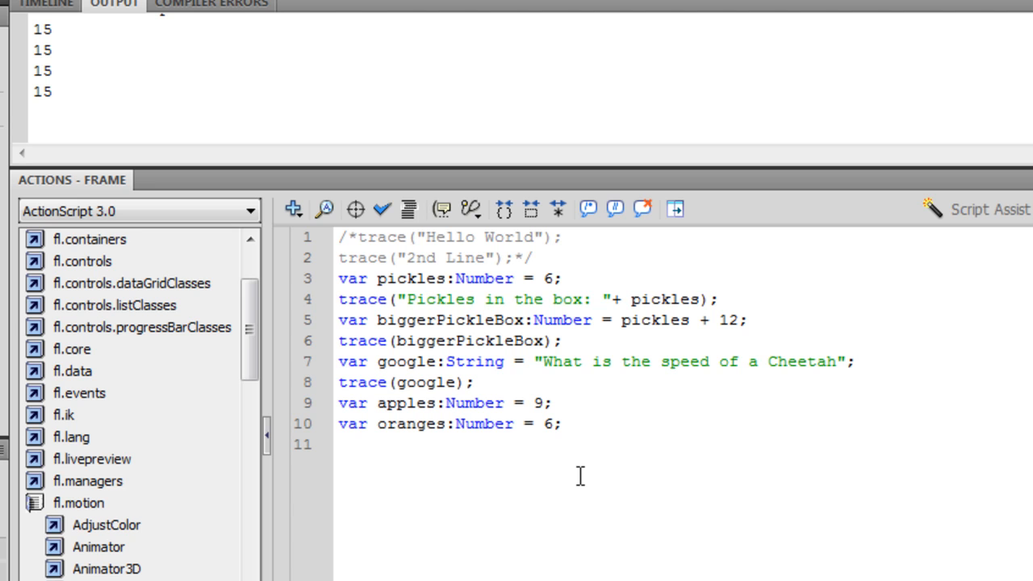
mouse_move(556, 394)
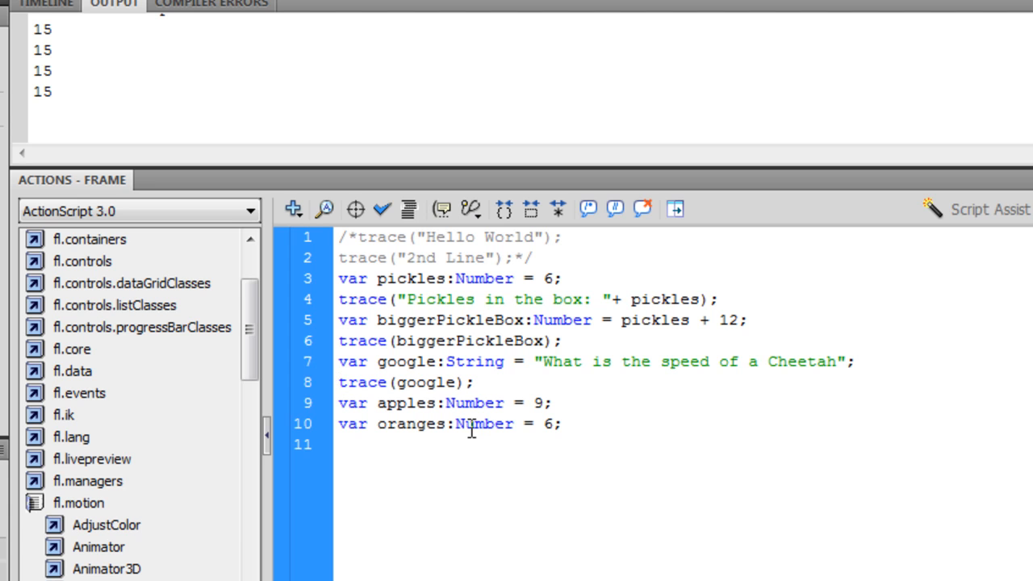
Declare an empty addTwoNumbers() function with braces after the fruit variable declarations
left_click(339, 381)
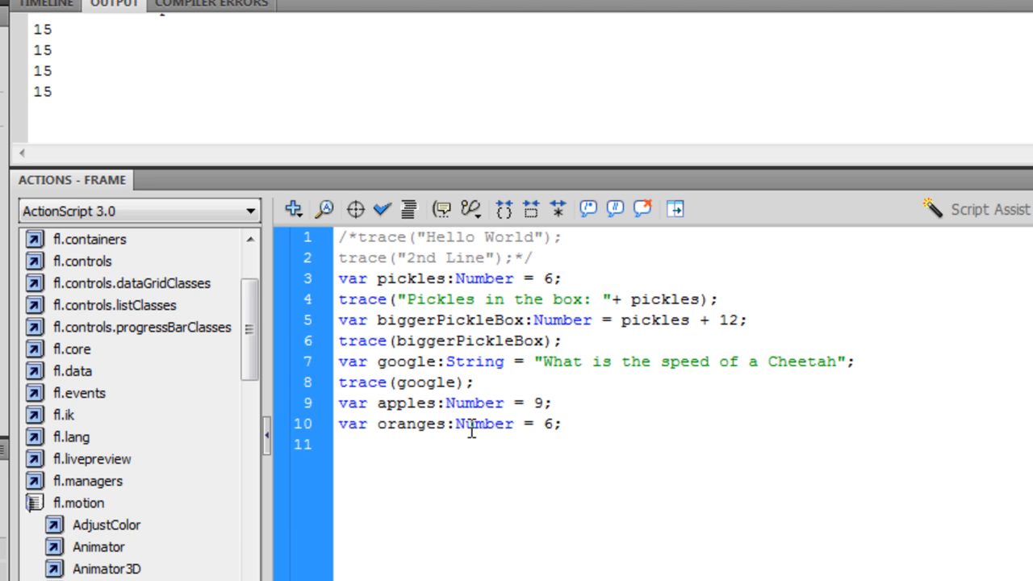
mouse_move(436, 436)
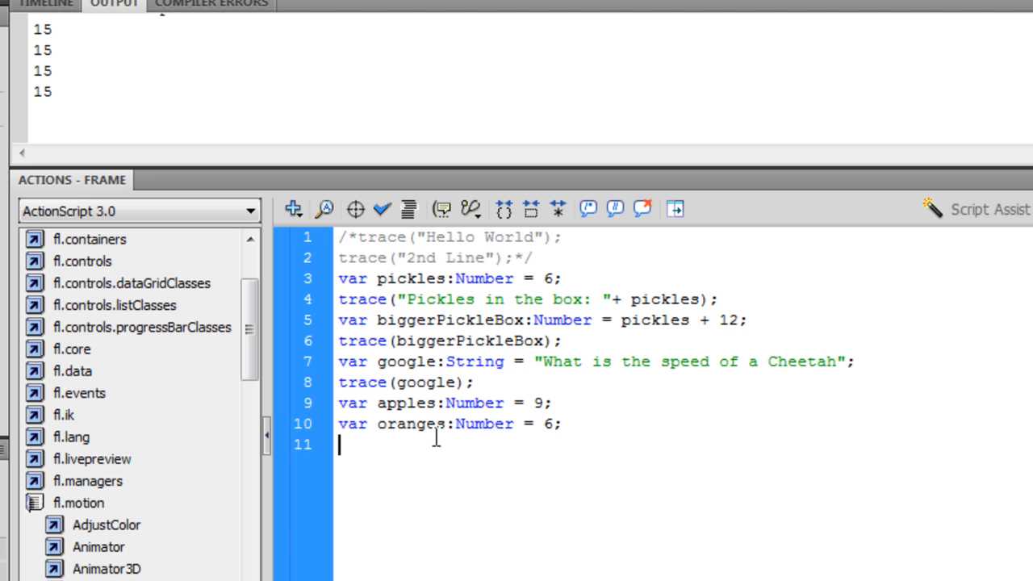
type("functio")
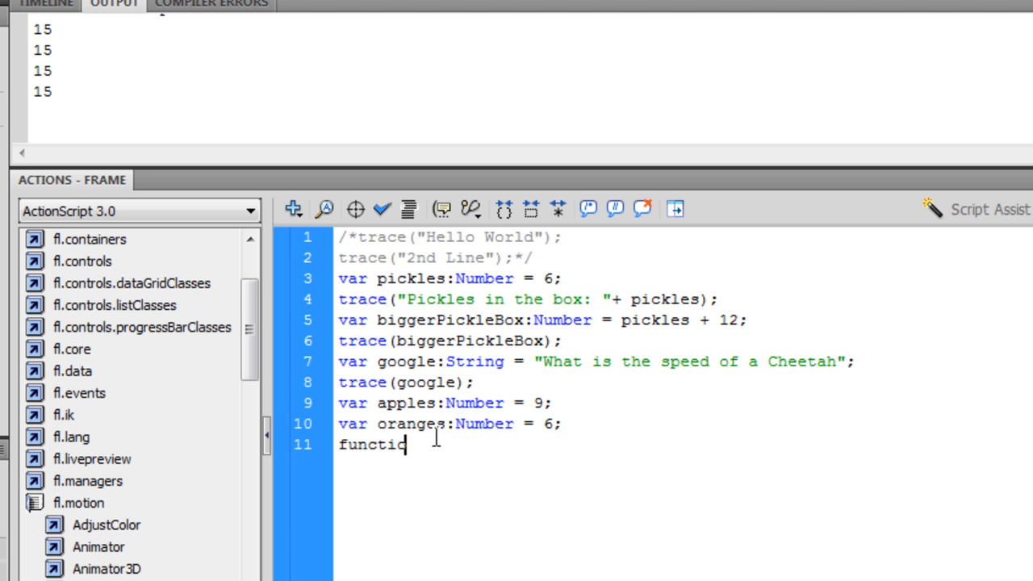
type("n")
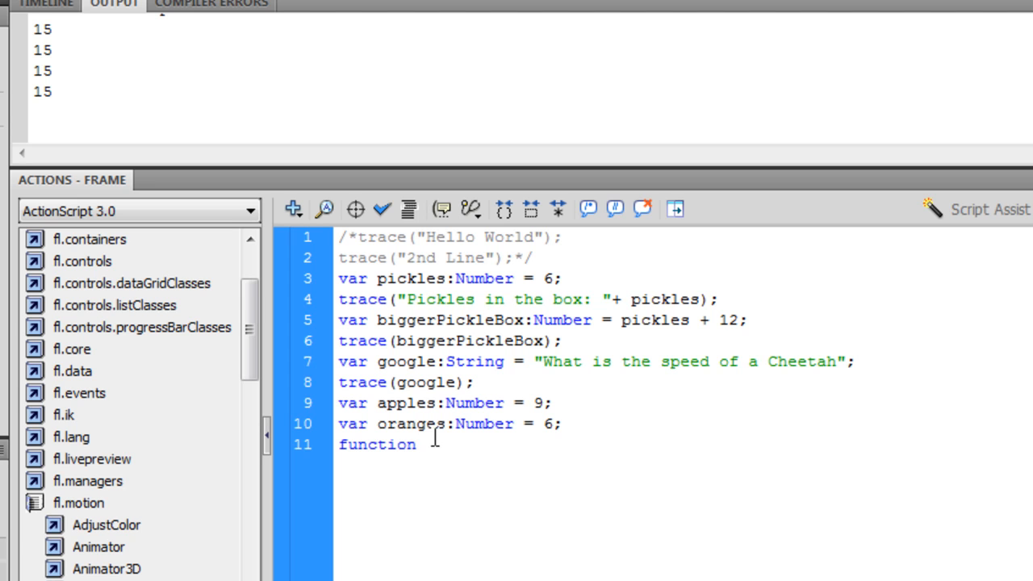
type("addT")
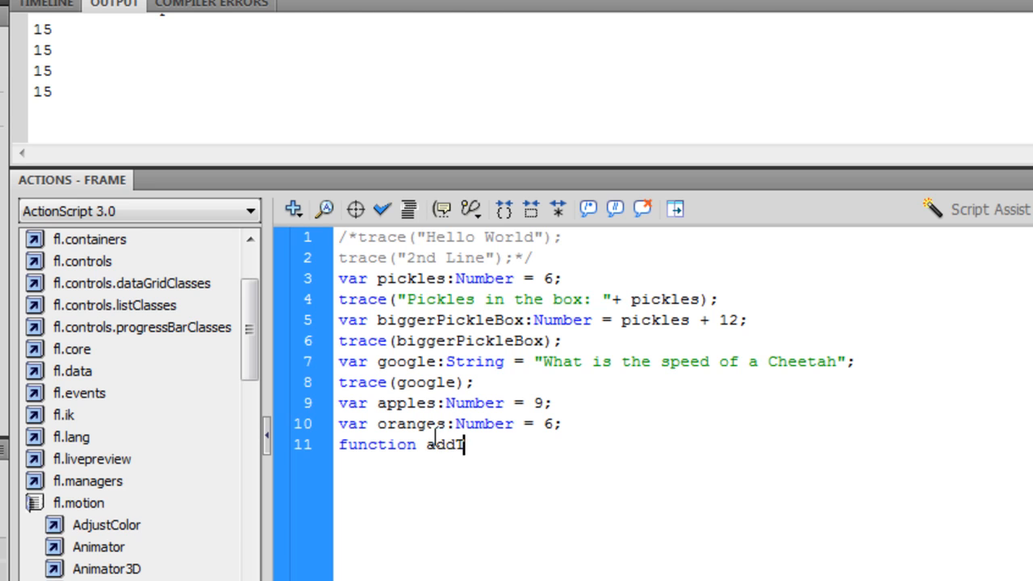
type("woNumber")
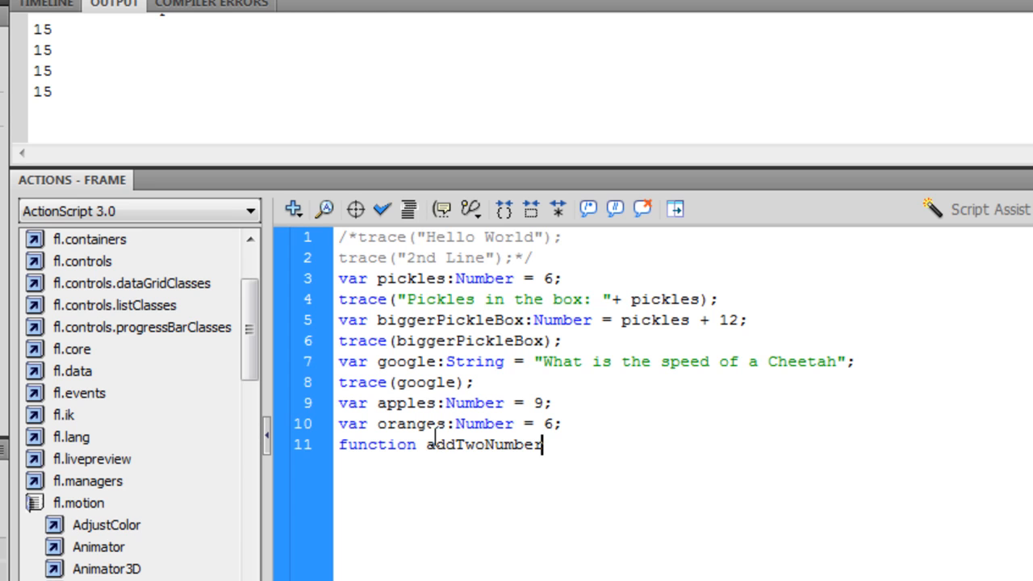
type("s (")
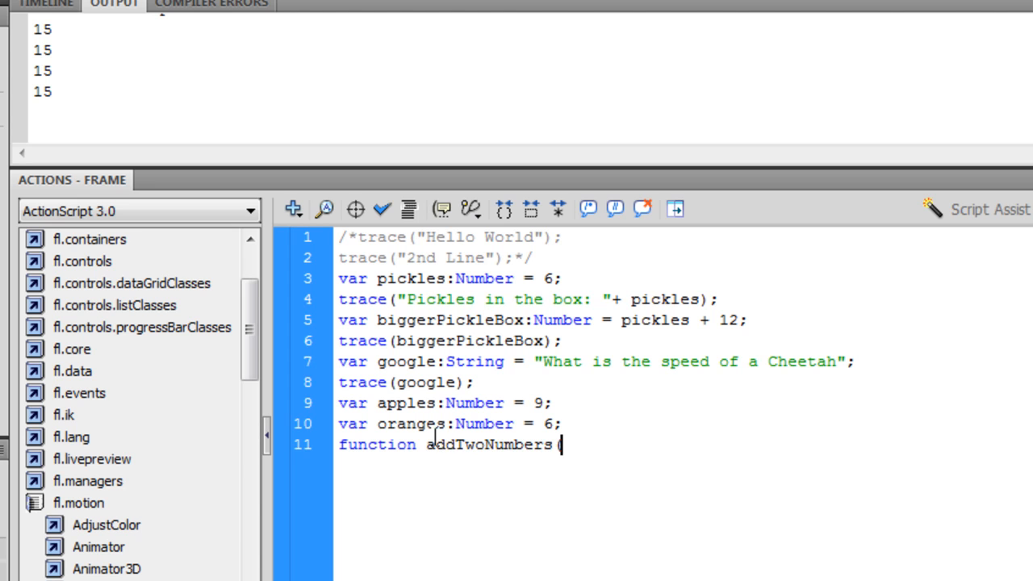
type(")")
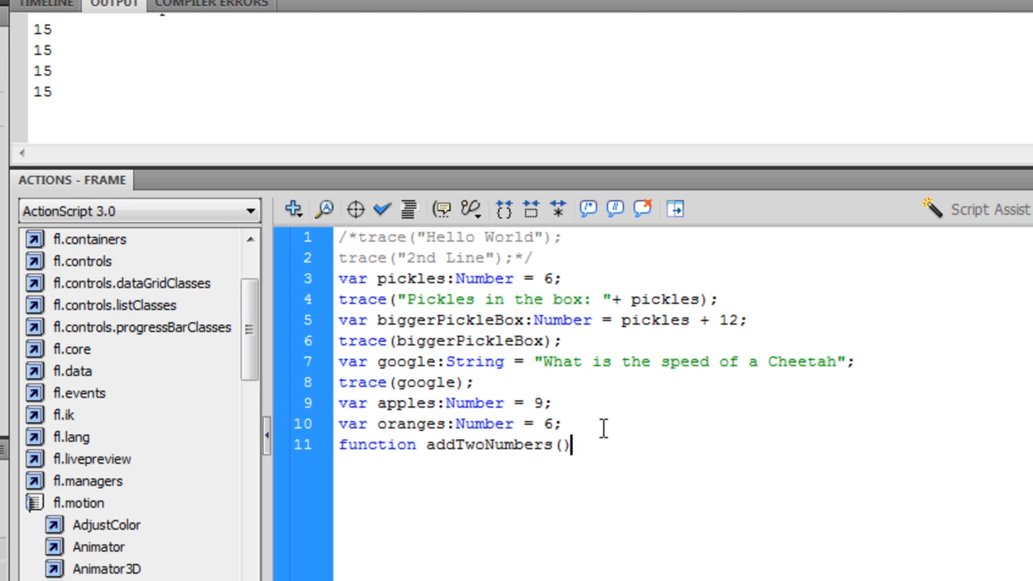
type("{")
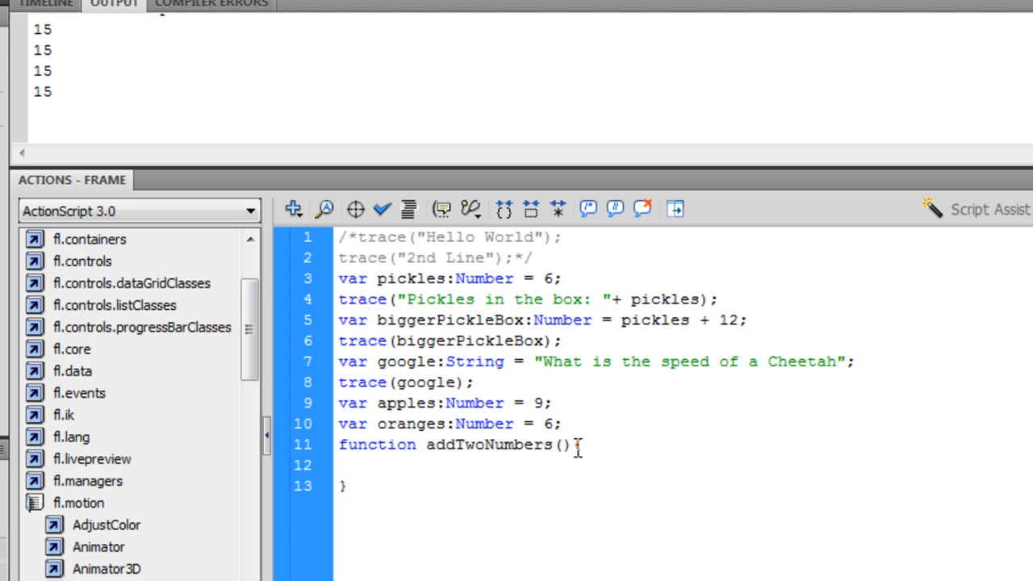
type("{")
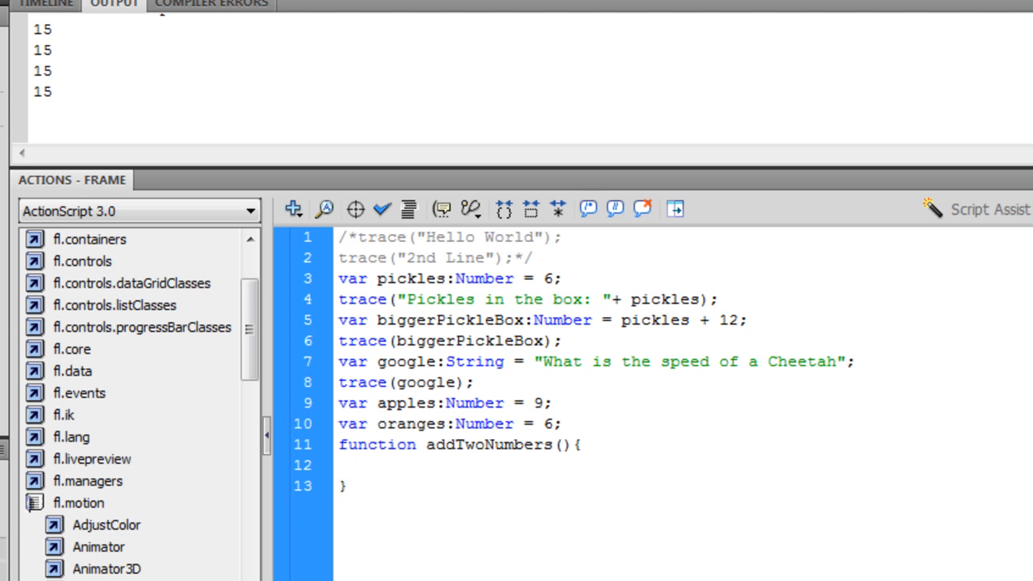
Place the insertion point on the empty line inside the function body
left_click(375, 465)
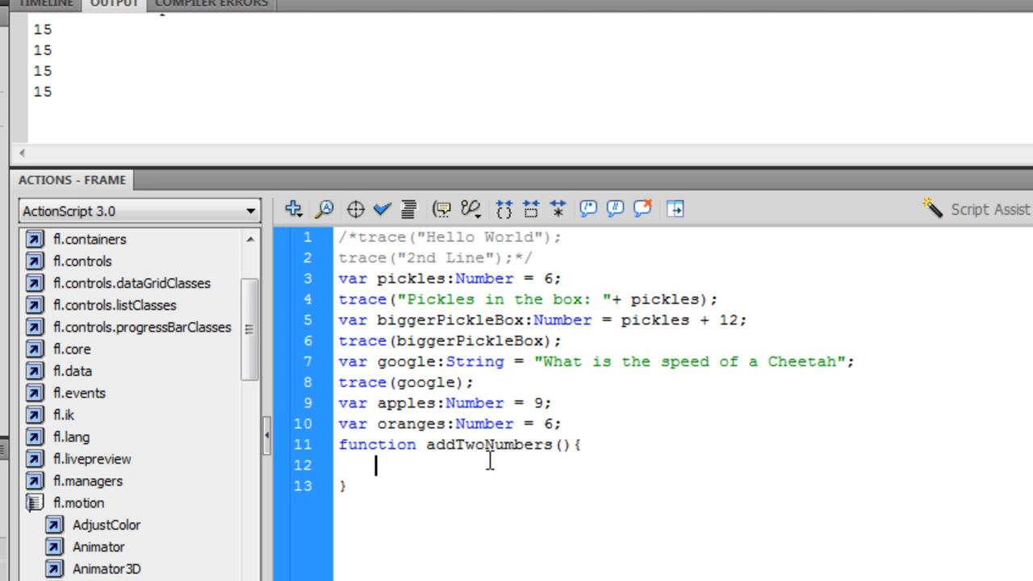
mouse_move(529, 465)
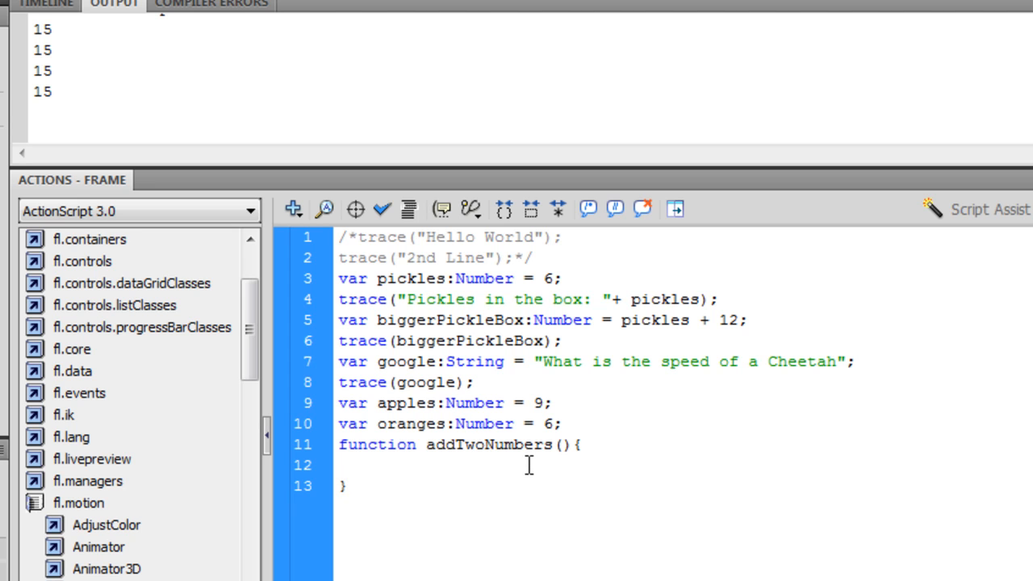
left_click(375, 465)
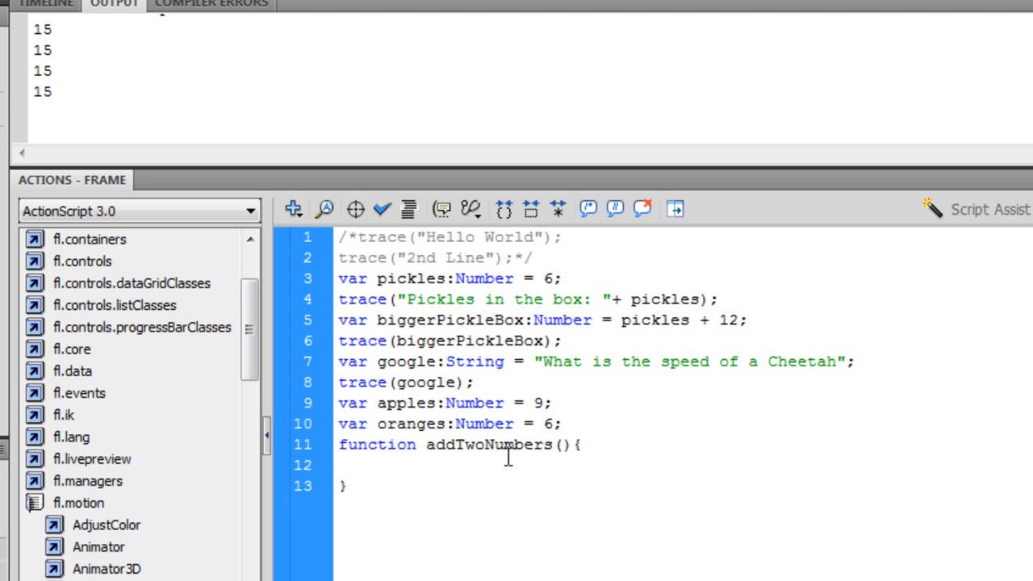
left_click(375, 465)
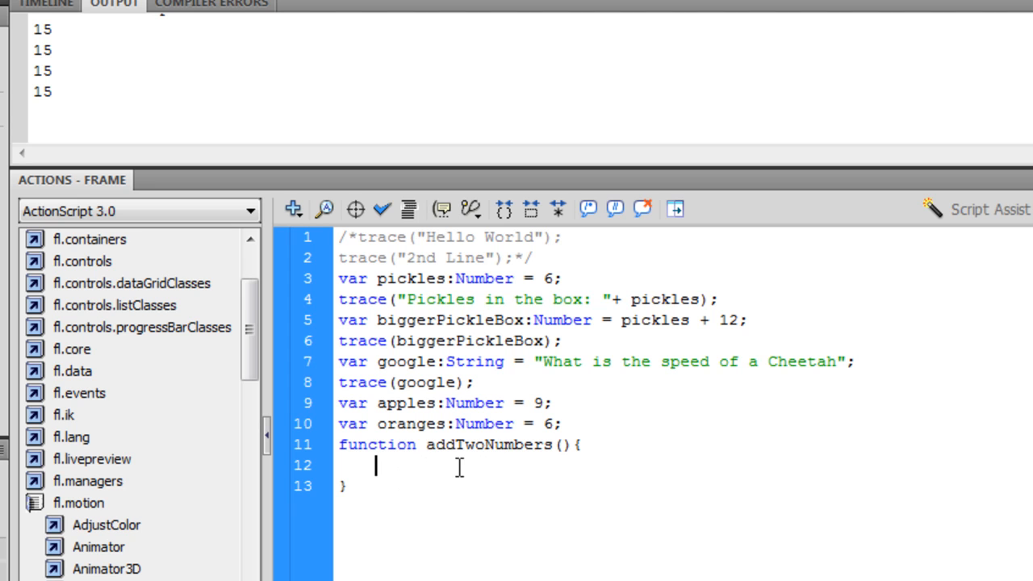
Write 'var sum:Number = apples + oranges;' inside the function and begin a trace call
type("ap")
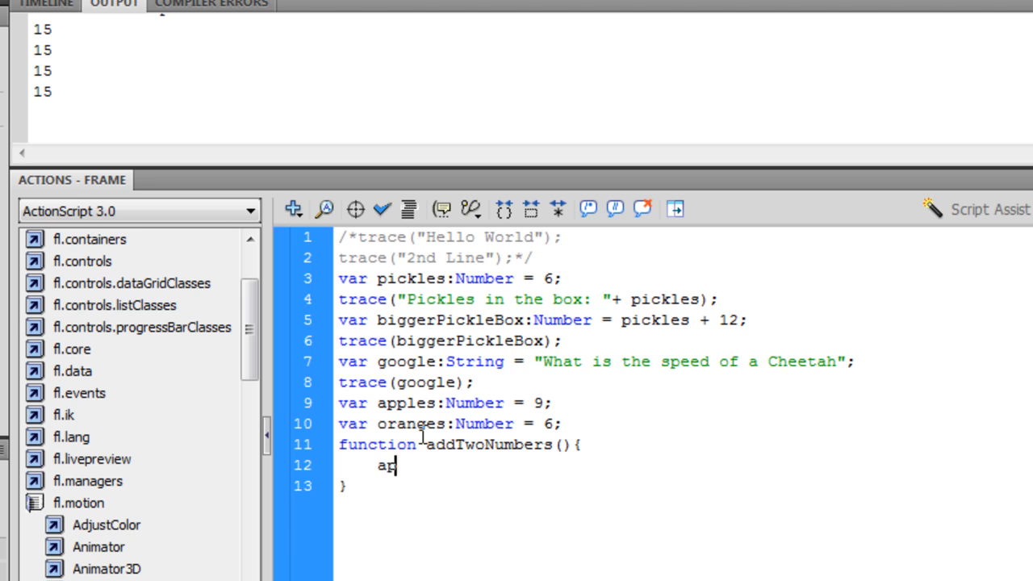
key("Backspace")
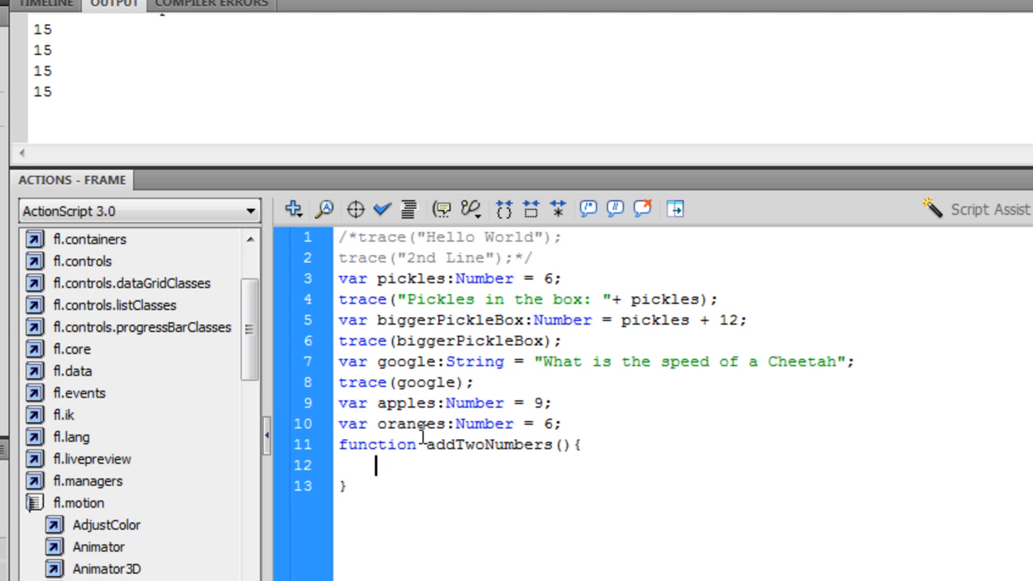
type("var")
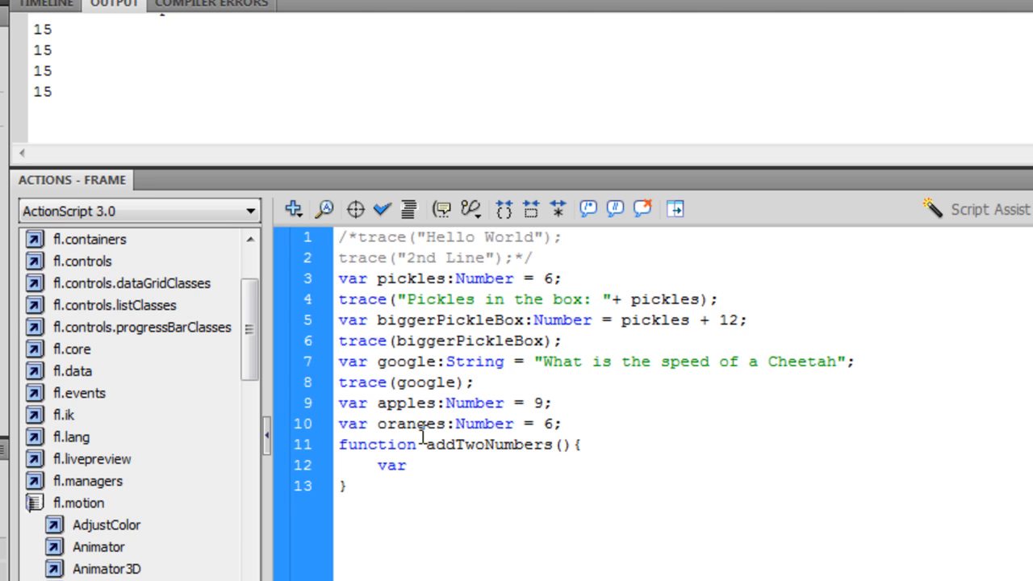
type("sum")
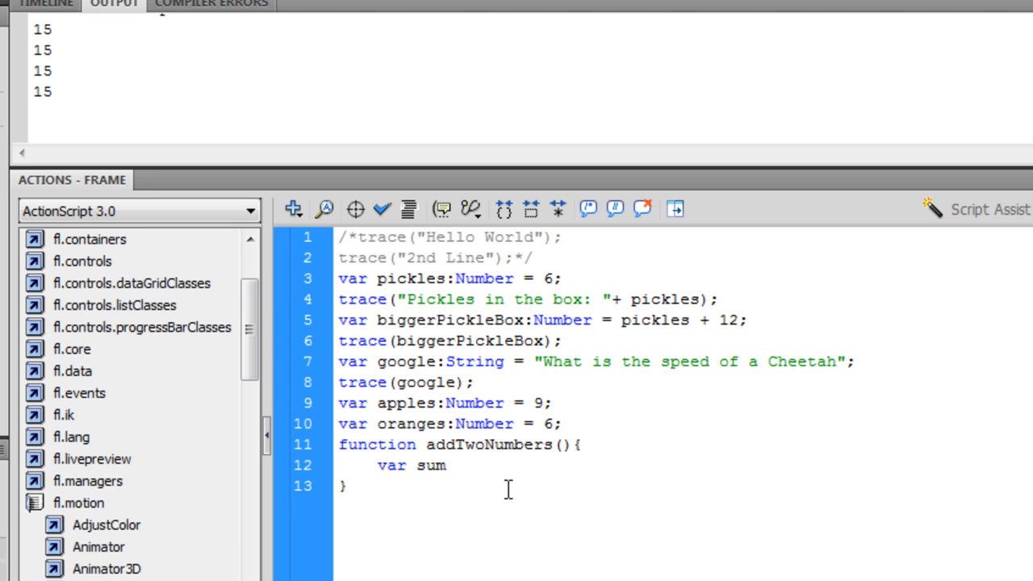
type(":Number =")
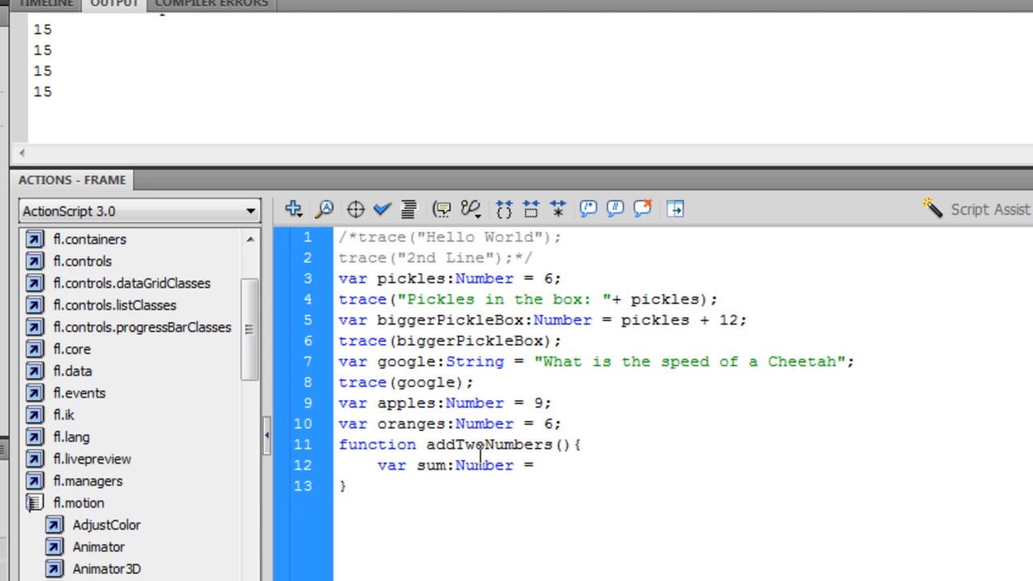
type("a")
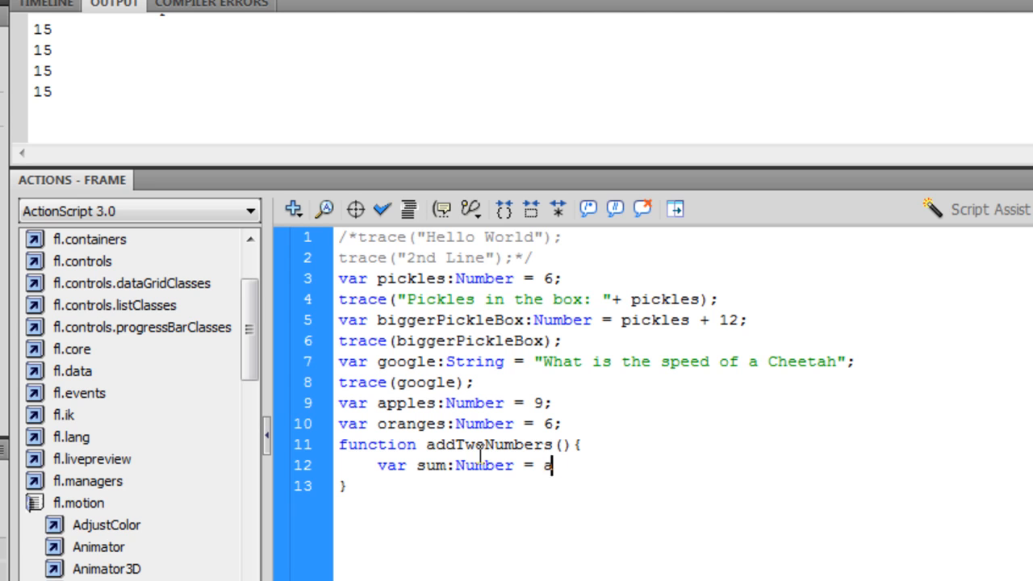
type("pples")
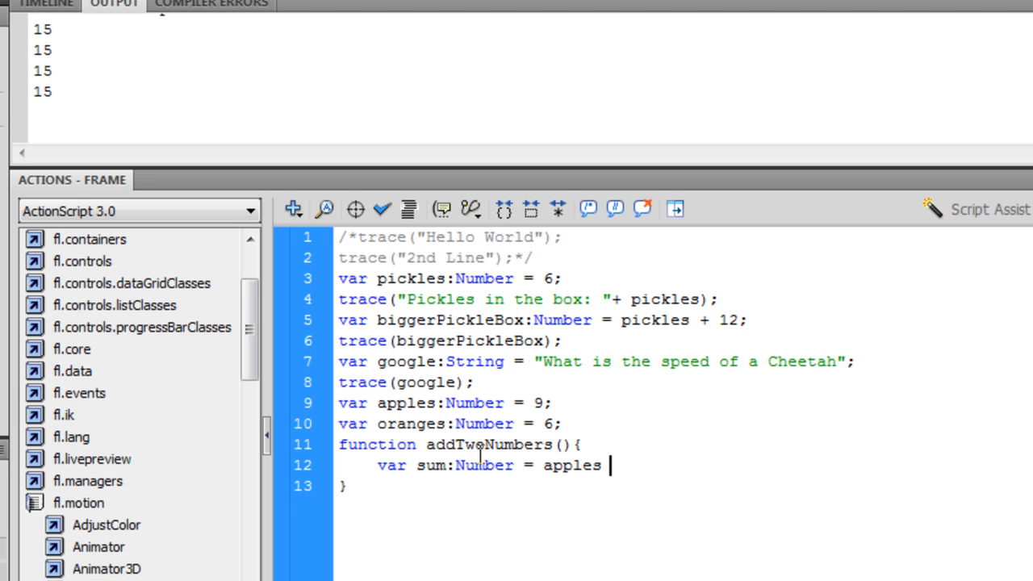
type("+ oranges;")
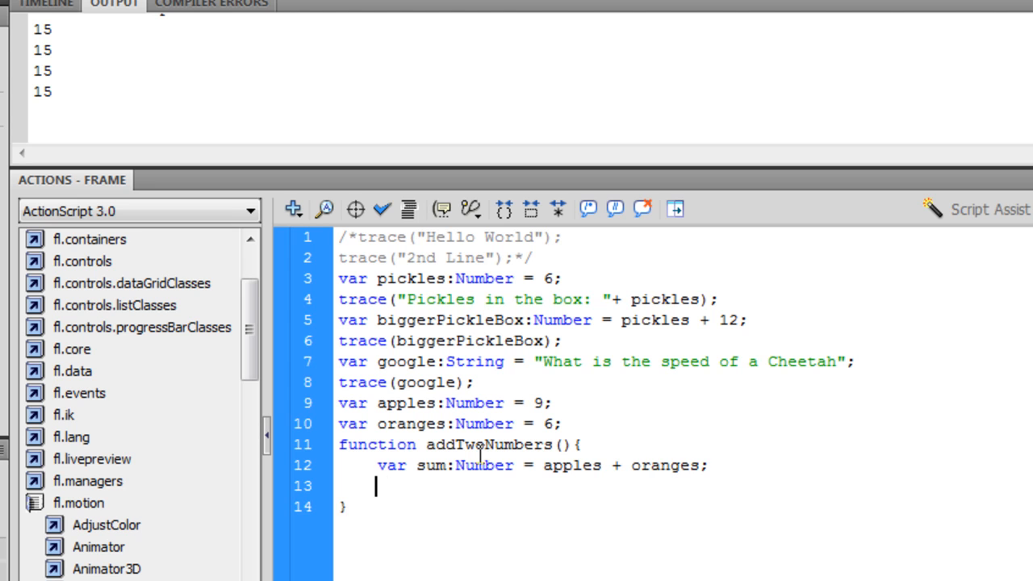
type("trace(")
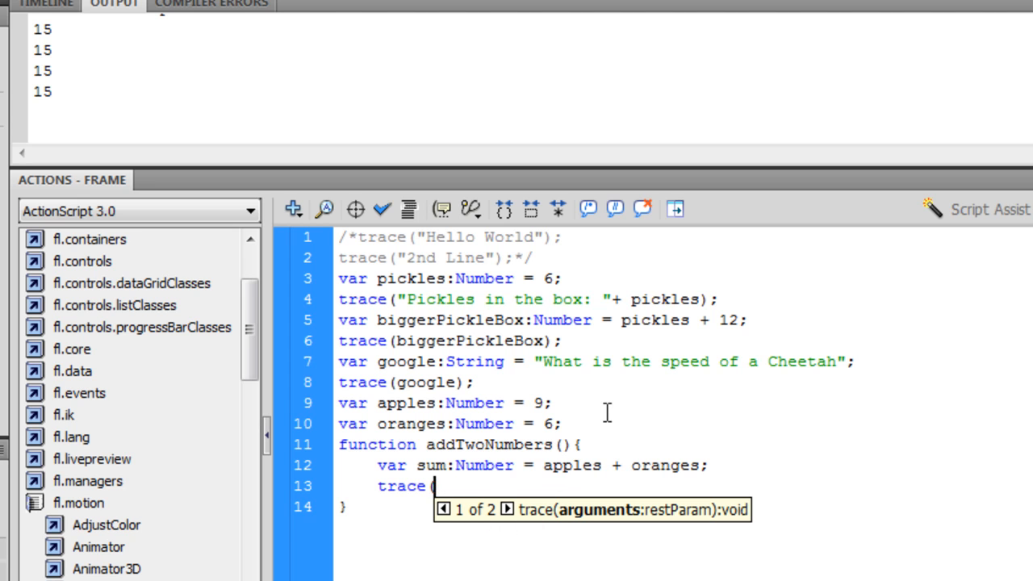
Trace "How many apples and oranges are there?!" plus sum, then test the movie with Ctrl+Enter
type("\"")
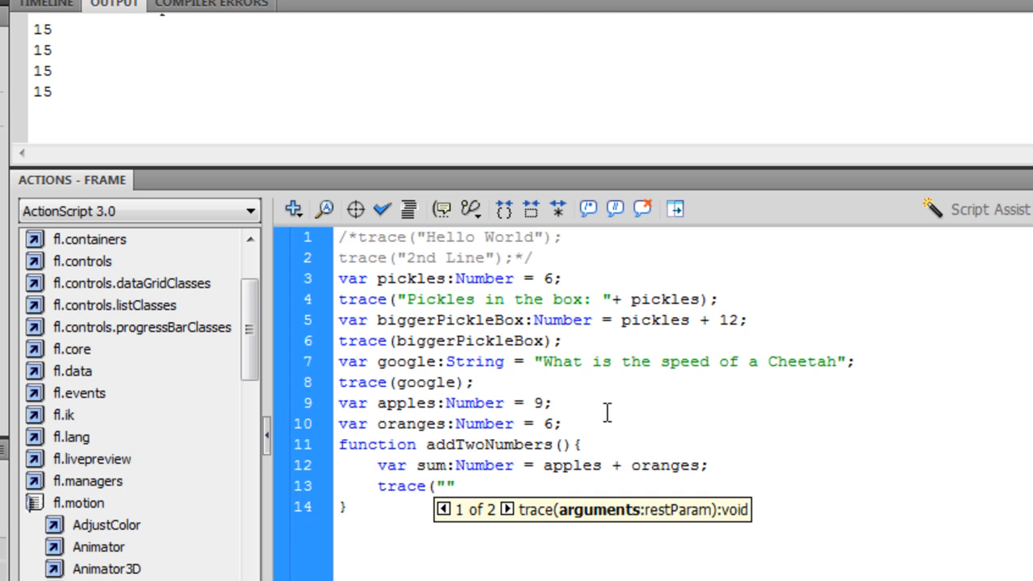
type("1")
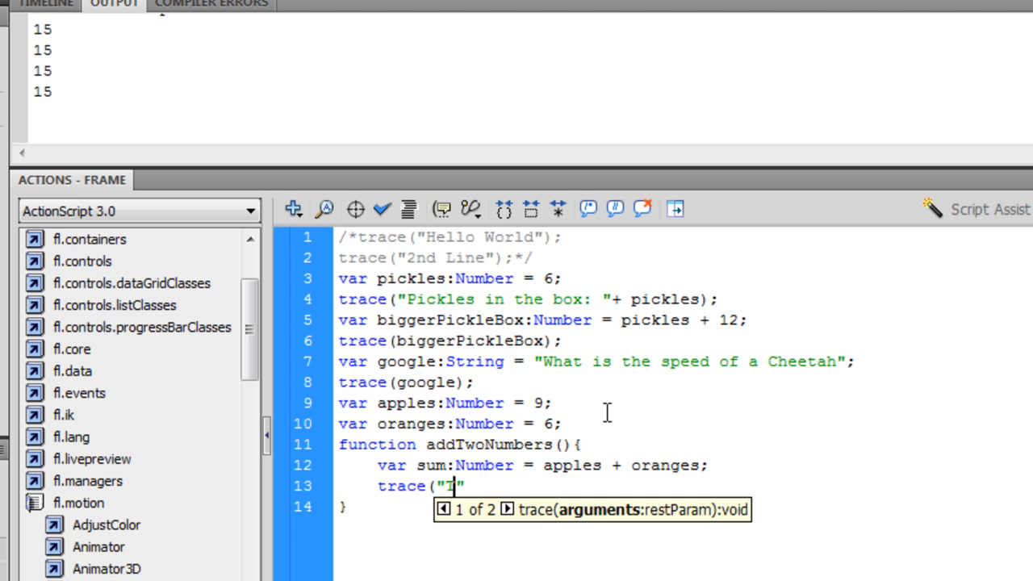
type("How ma")
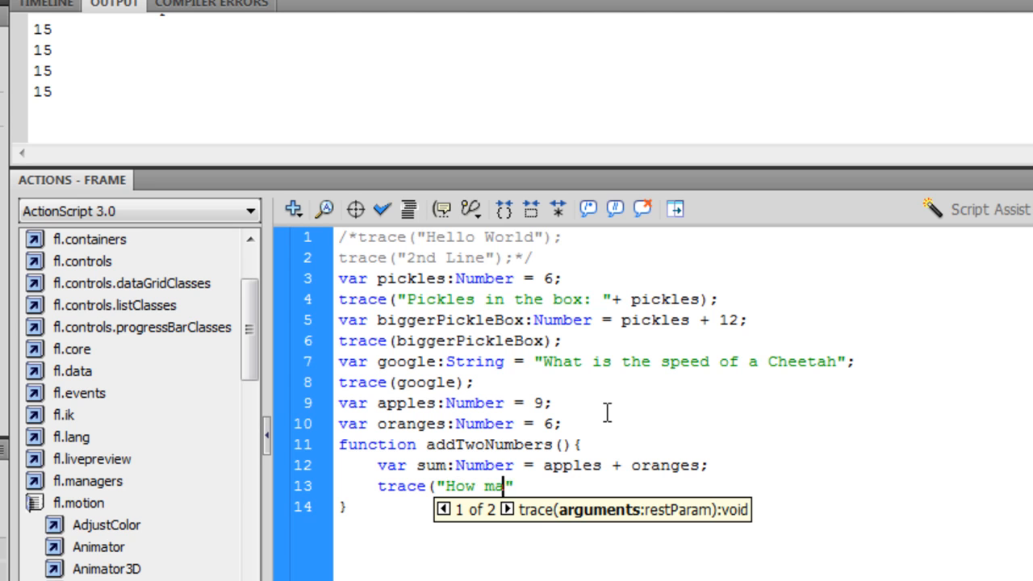
type("ny apples and oranges are there?")
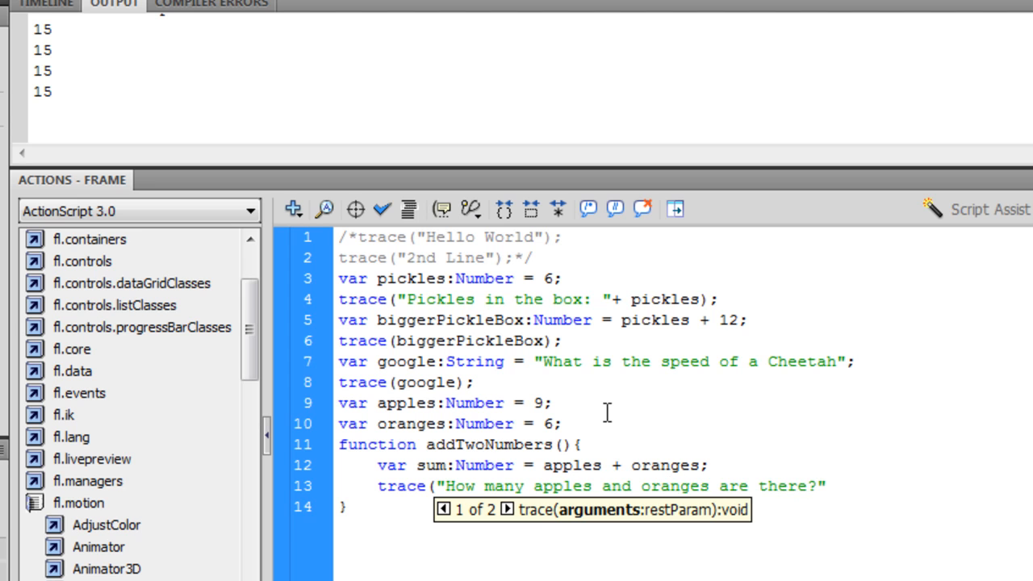
type("!")
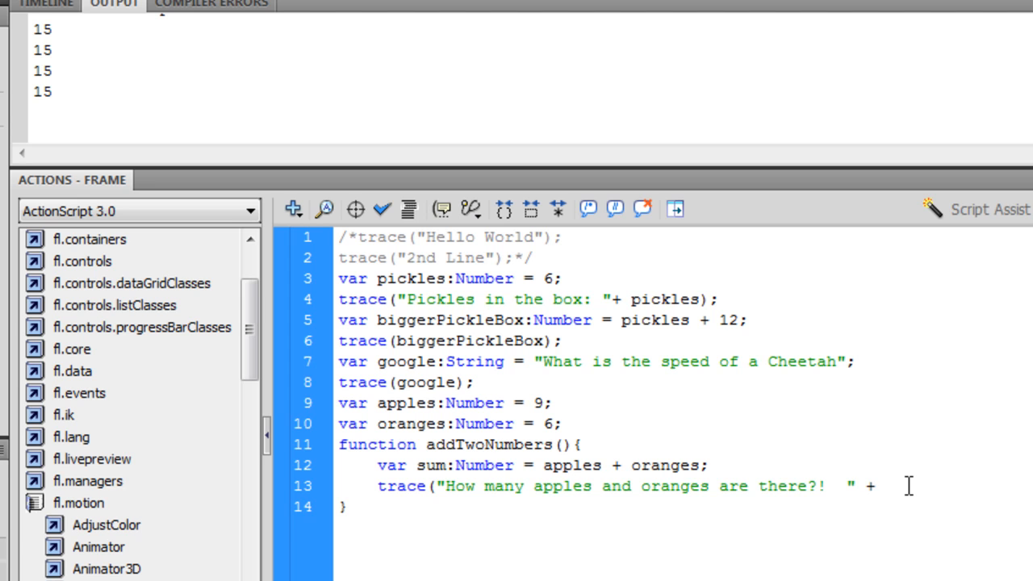
type("sum")
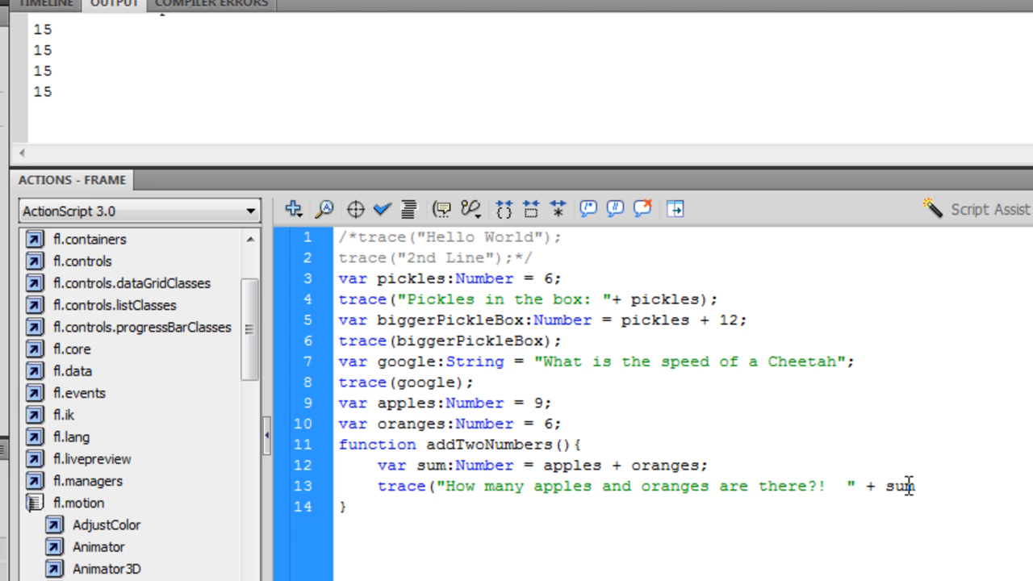
type(");")
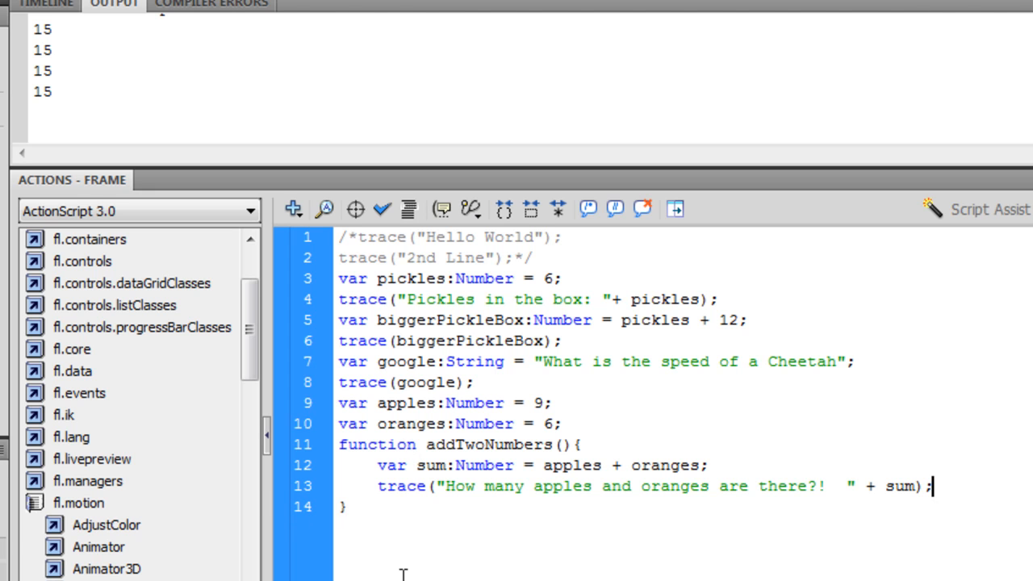
key("ctrl+enter")
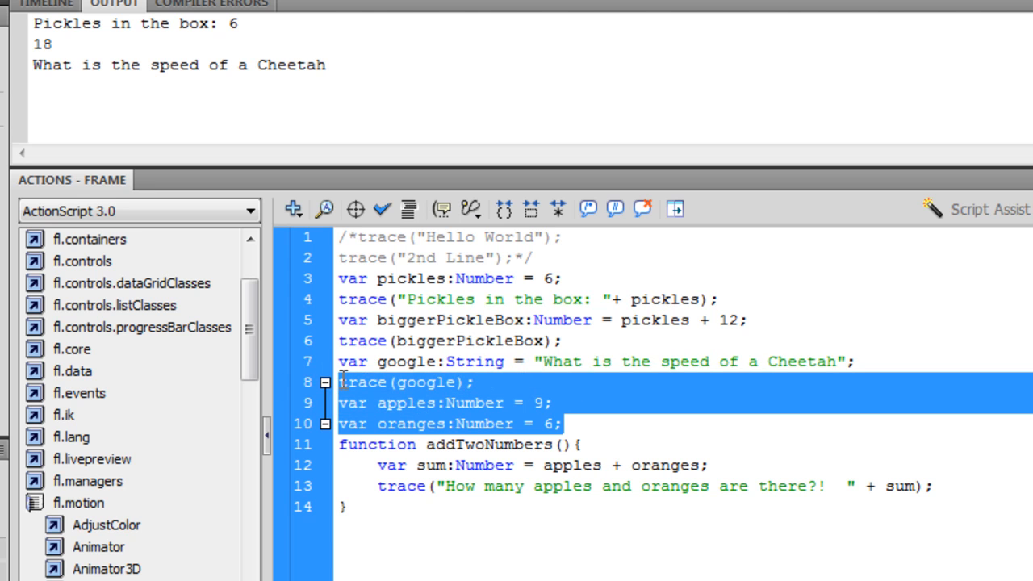
Add four addTwoNumbers(); calls after the oranges declaration, above the function definition
left_click(337, 450)
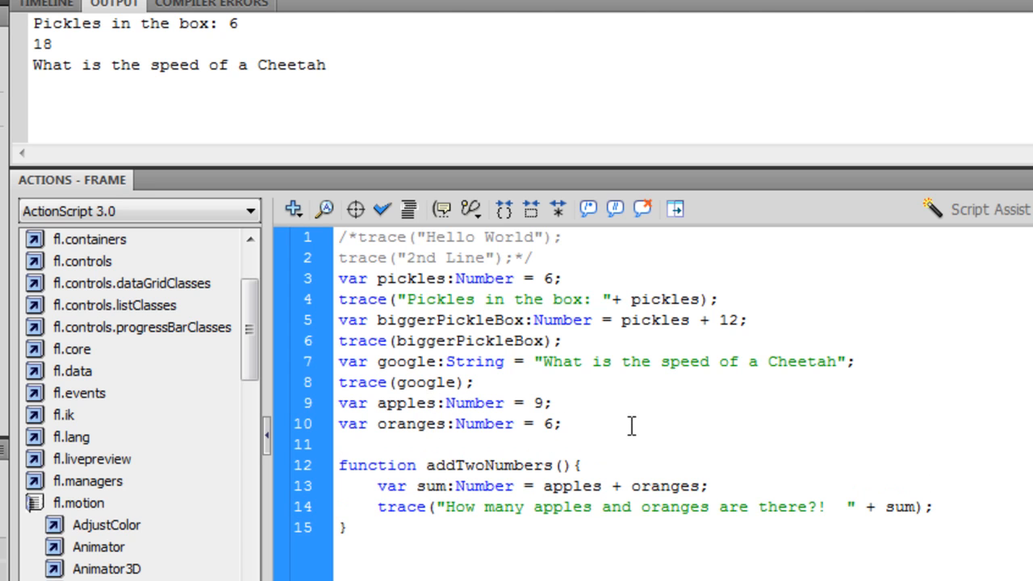
type("addTwo")
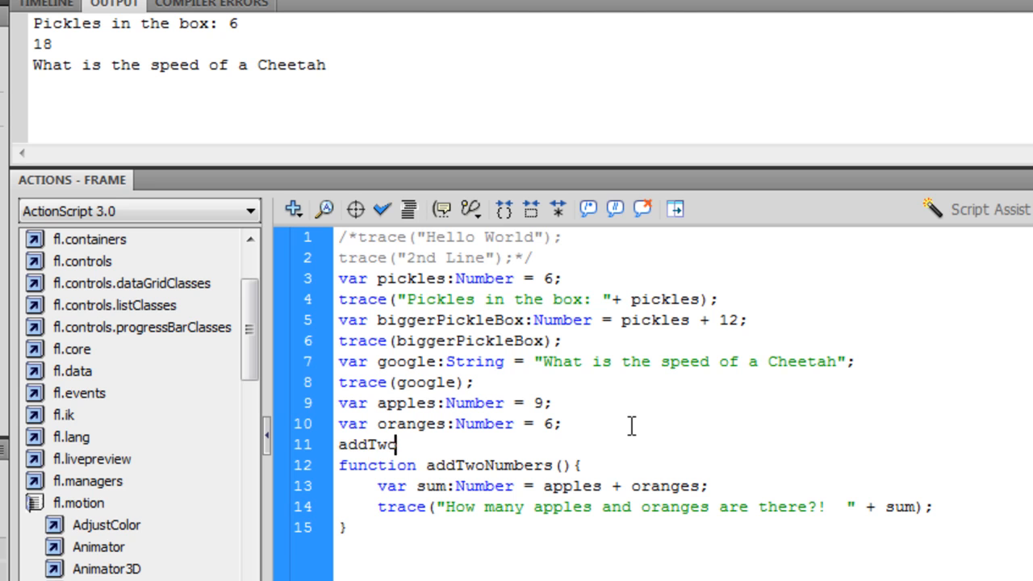
type("Numbers")
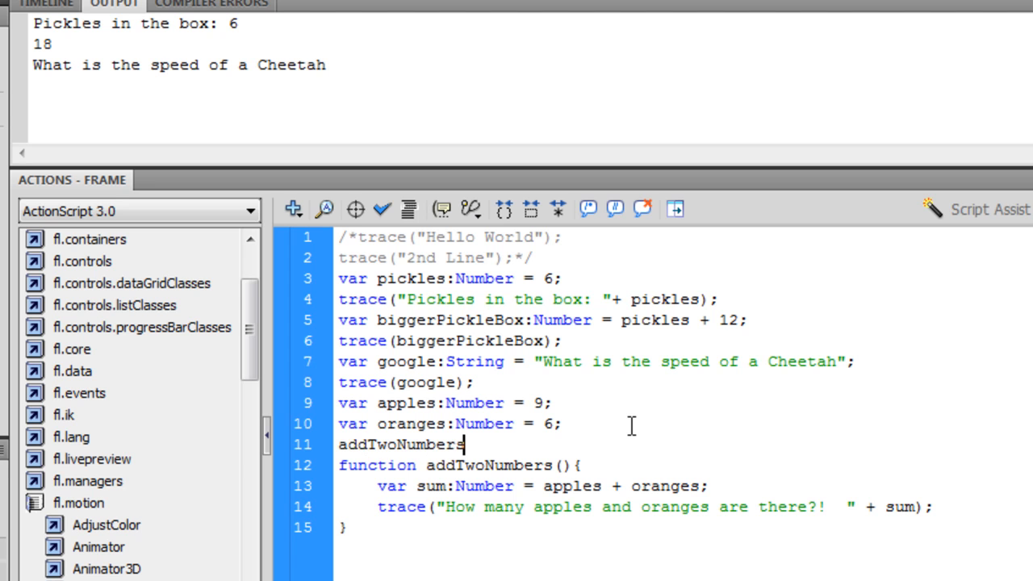
type("();")
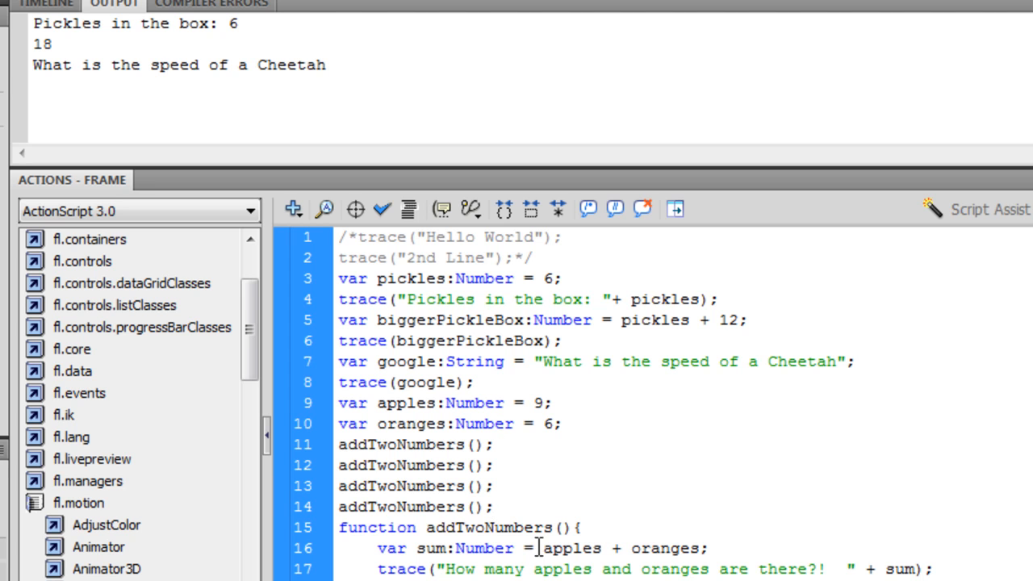
left_click(493, 507)
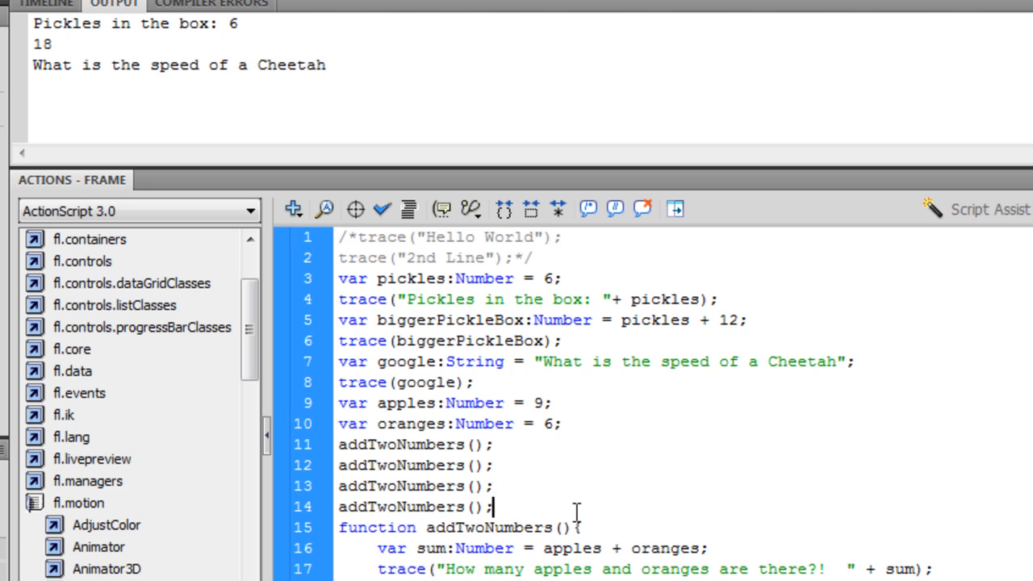
mouse_move(643, 549)
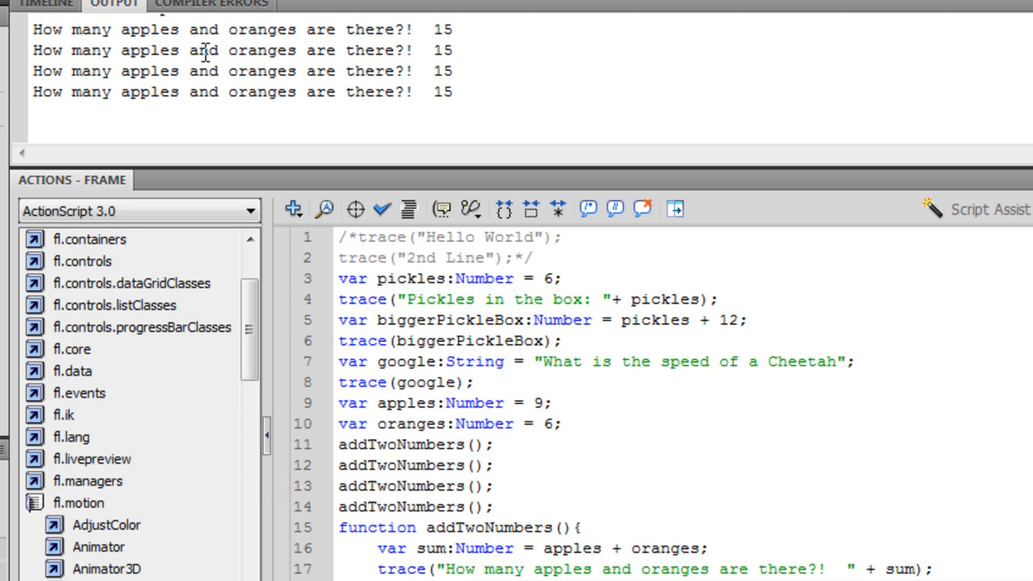
mouse_move(487, 84)
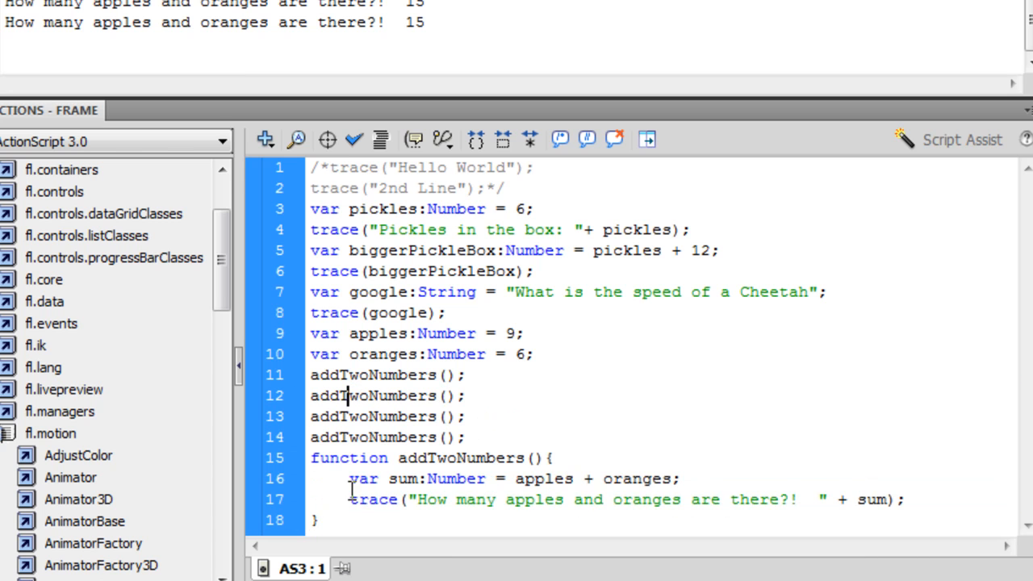
Highlight the four traced "How many apples and oranges are there?! 15" lines in the Output panel
left_click_drag(348, 478, 904, 500)
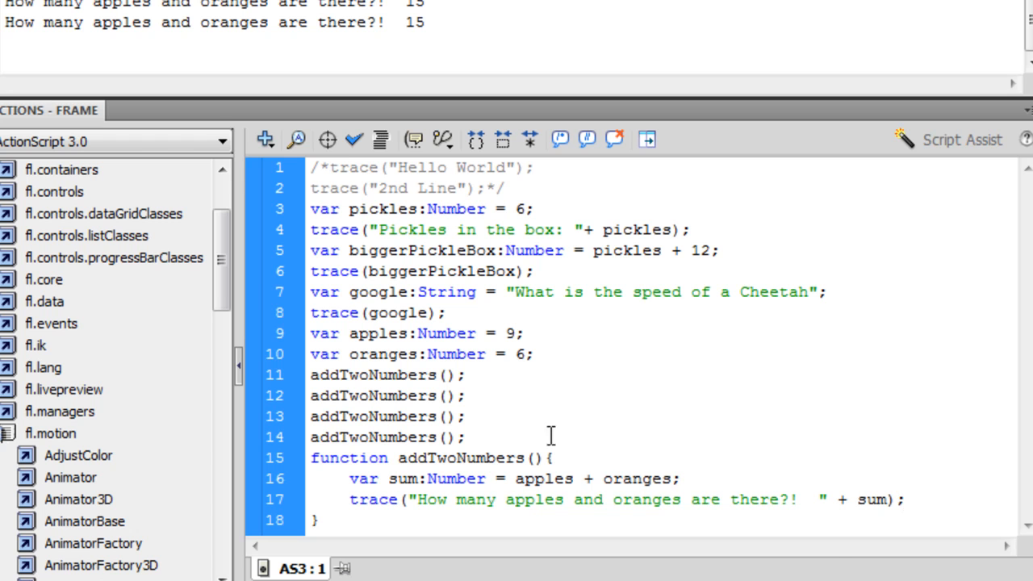
mouse_move(501, 478)
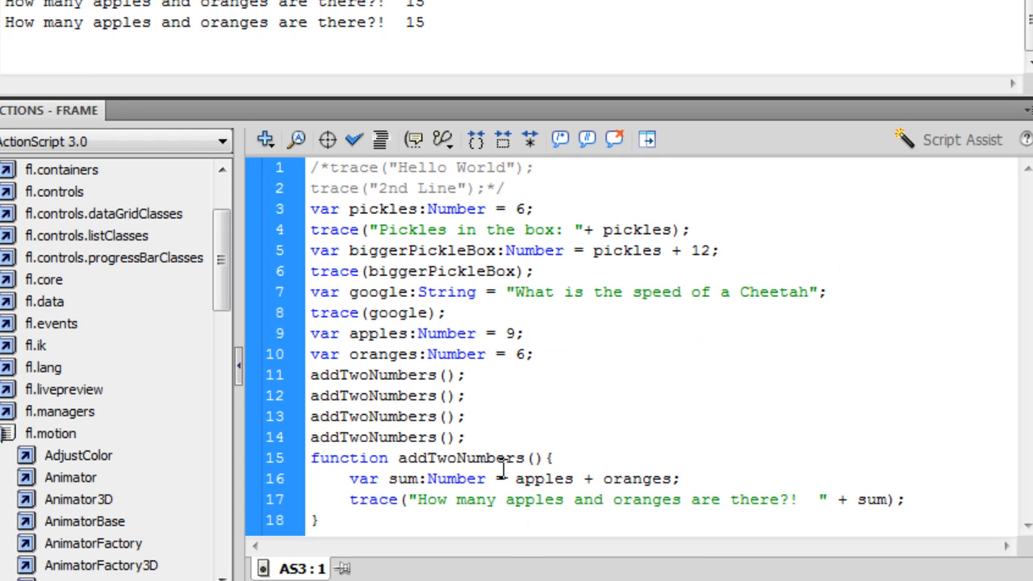